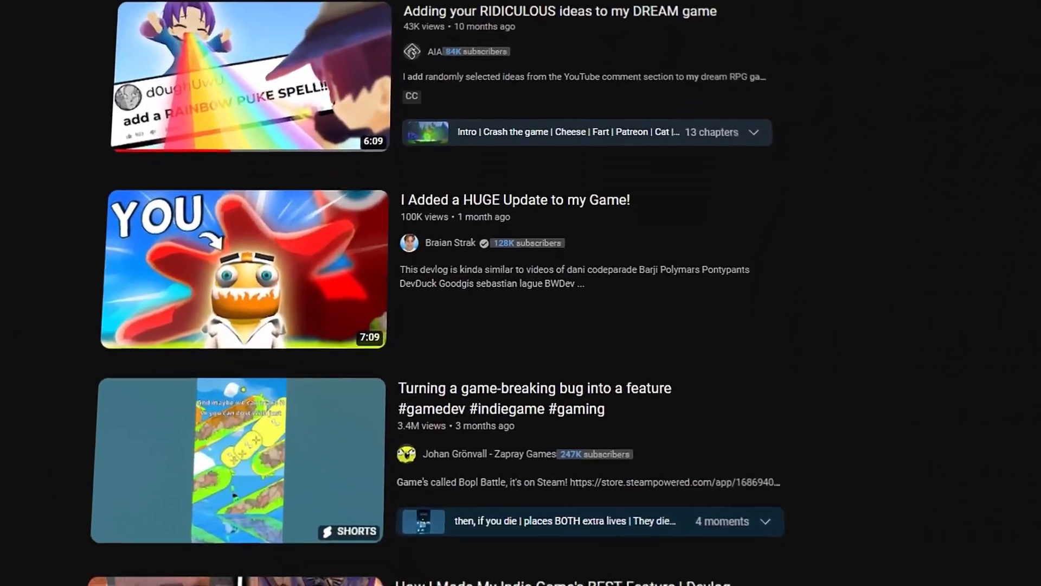
# - Scroll the material instance details and pick a rich green for the sphere's Color parameter
pyautogui.scroll(-3)
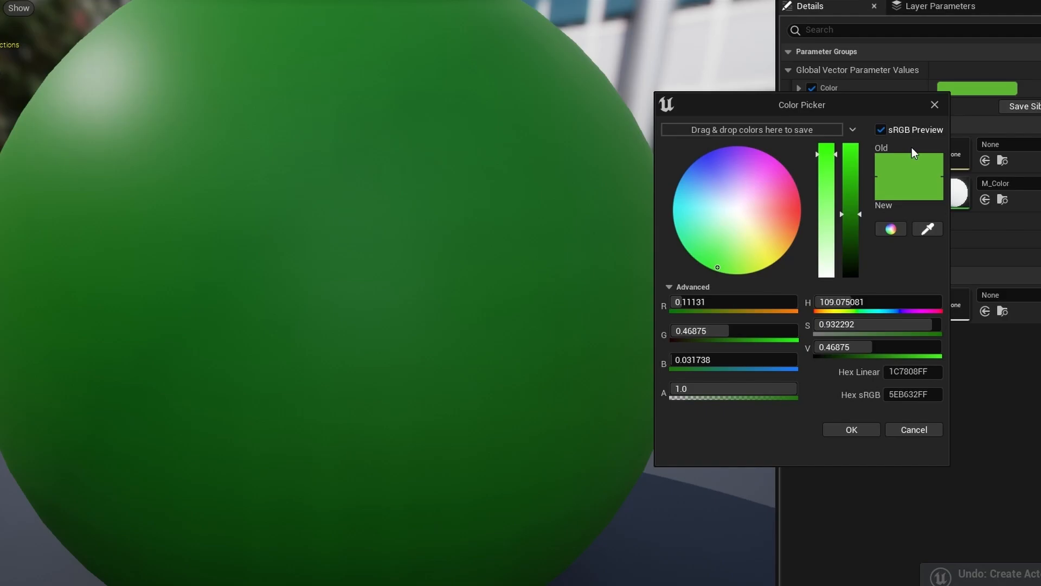
pyautogui.click(850, 430)
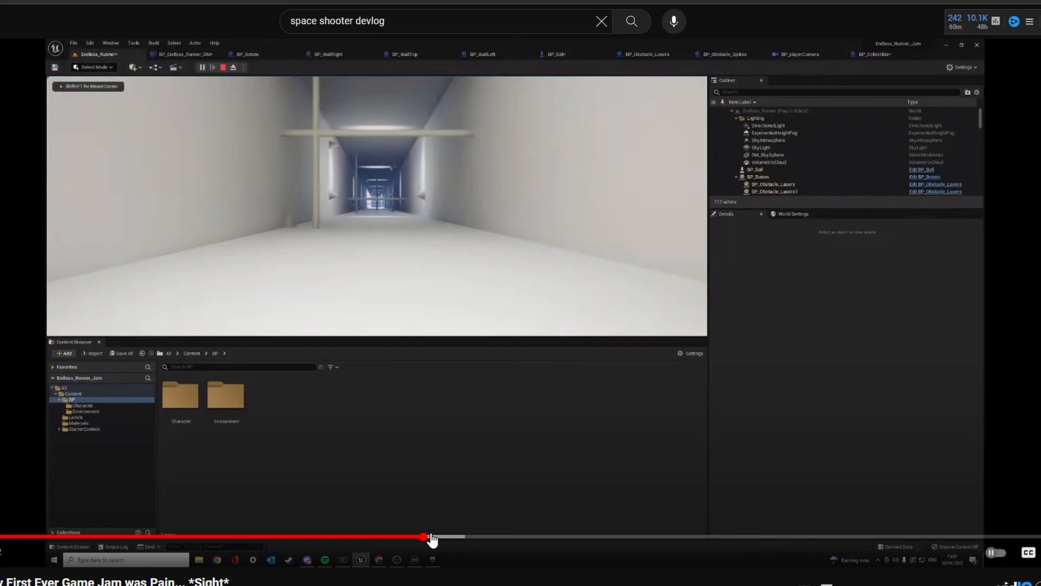
# - Skip the game jam devlog forward to the Unreal Engine corridor level footage
pyautogui.moveTo(429, 537); pyautogui.dragTo(491, 536)
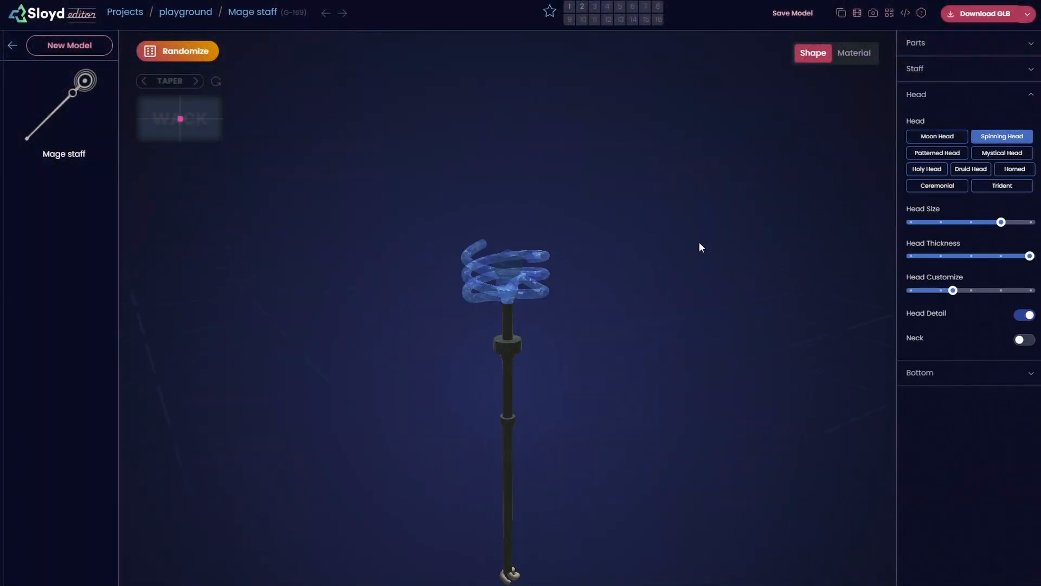
# - Give the mage staff a crescent head, then randomize a new spaceship model
pyautogui.click(936, 136)
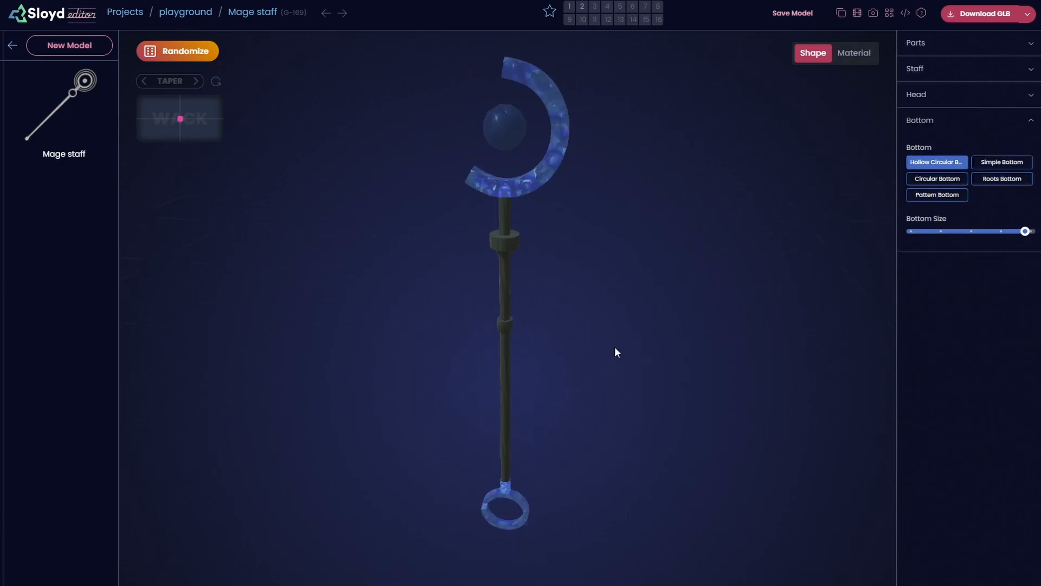
pyautogui.click(178, 50)
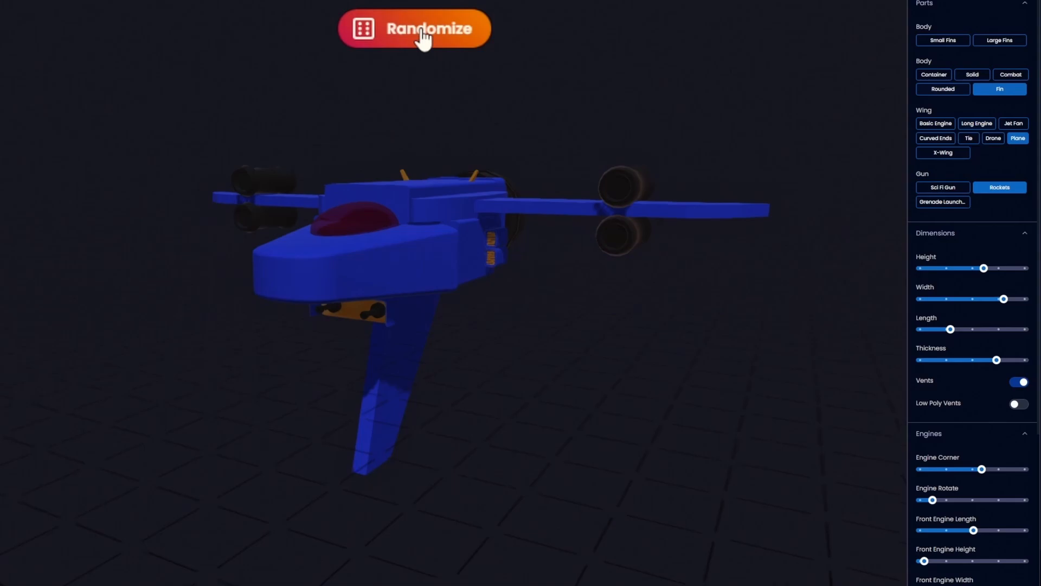